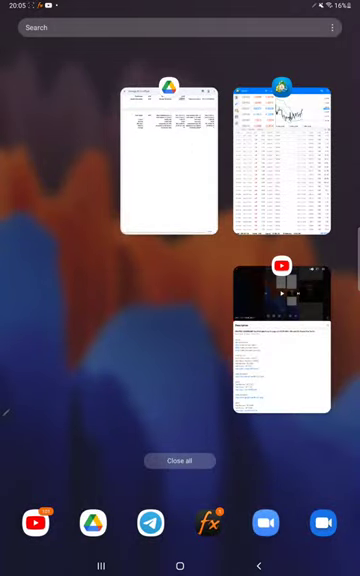
Step: Reopen the Strategy 22 Part 17 backtest report from the Google Drive card in recent apps
{"action": "left_click", "coordinate": [283, 165]}
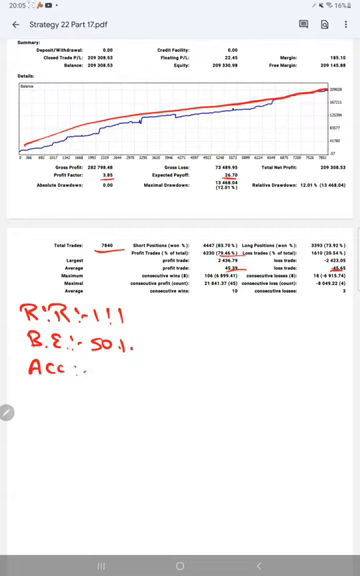
Step: Complete the handwritten accuracy note so it reads Acc: 79
{"action": "type", "text": "79.1"}
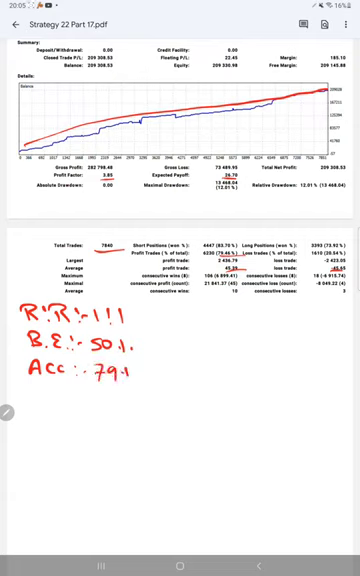